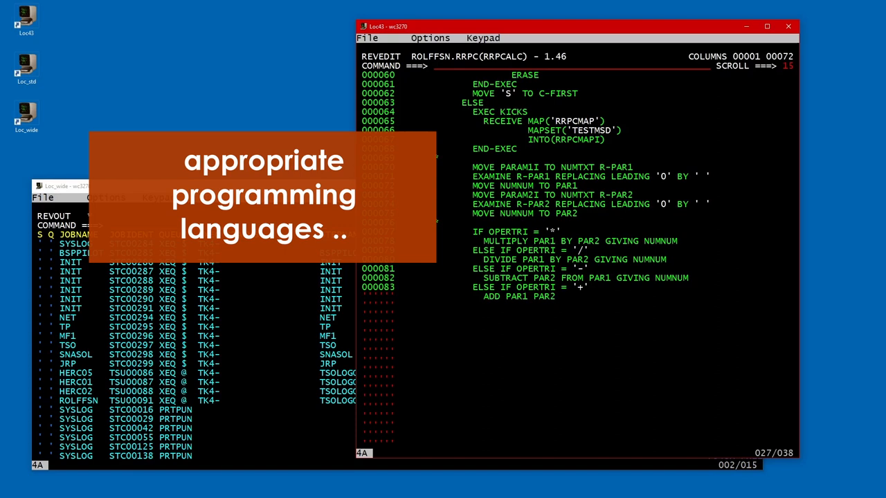
Search the RRPCALC COBOL source for the GIVING arithmetic statements
type("GIVING")
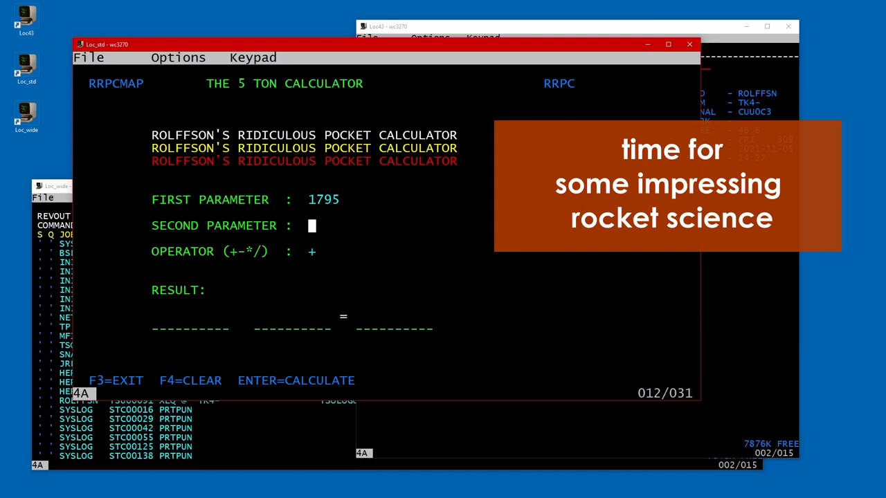
Run calculations in the RRPC calculator with 12345 and 5 as parameters, submitting each with Enter
type("/")
key("Enter")
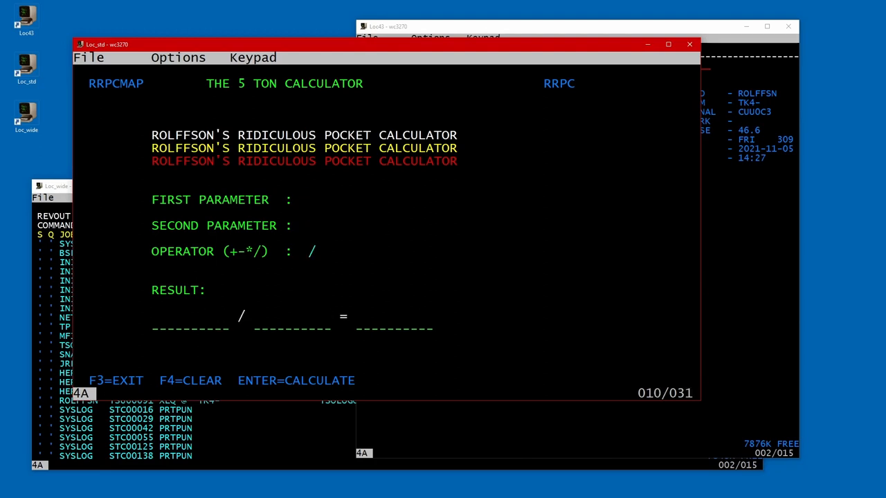
type("12345")
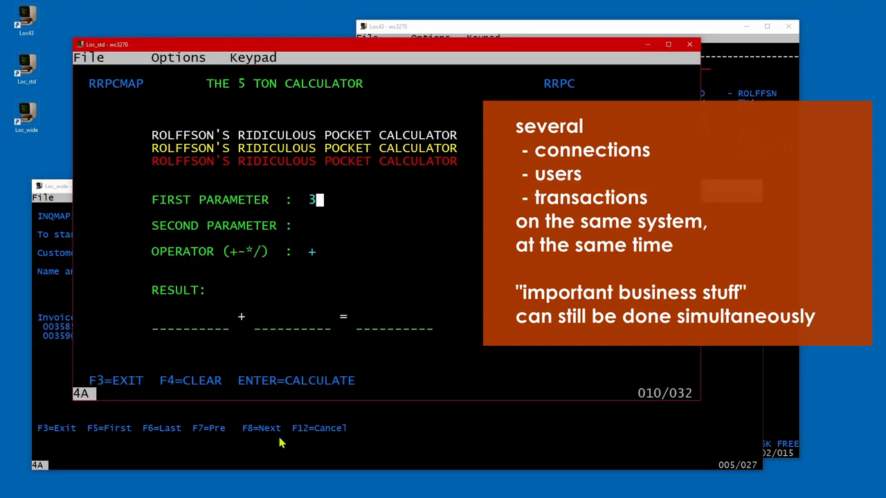
type("5")
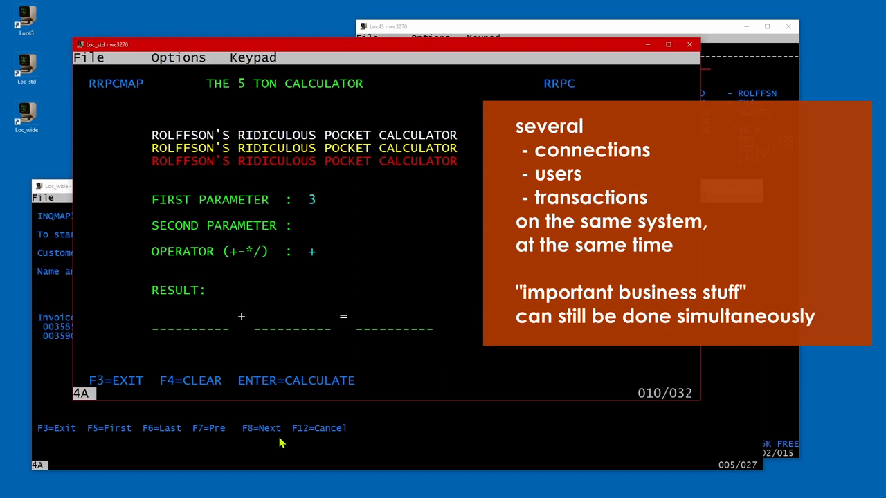
left_click(69, 187)
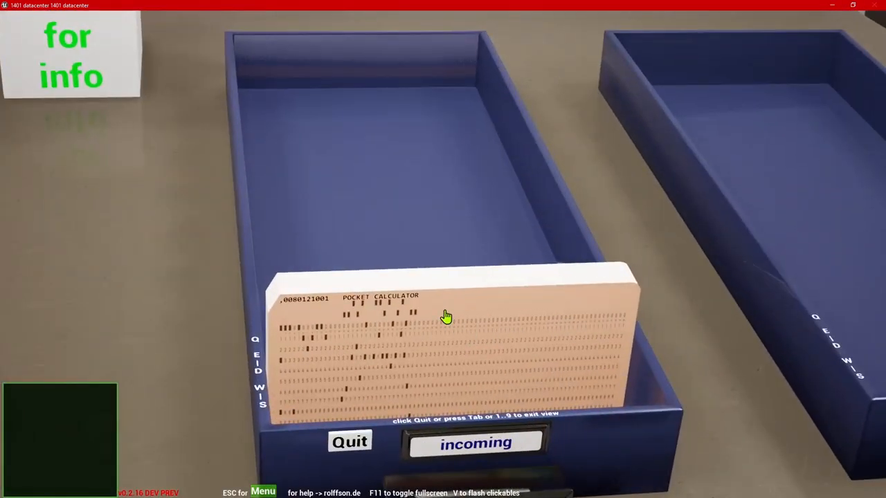
Load the POCKET CALCULATOR card deck into the reader and run it
left_click(348, 442)
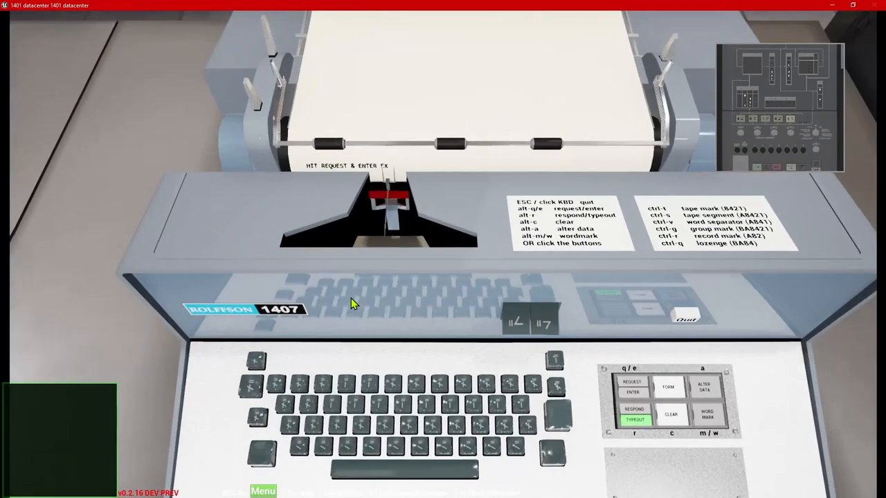
Enter 1795 & 1380 on the 1407 console and get the sum 3,175 typed out
left_click(632, 387)
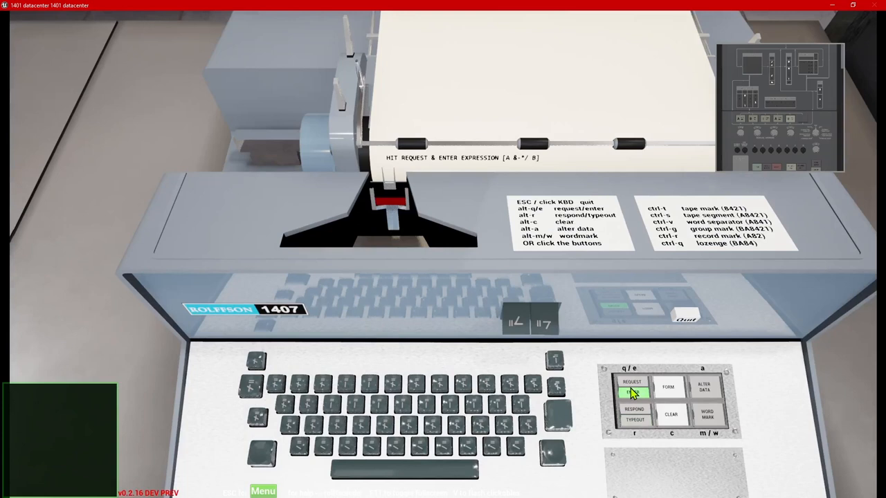
type("1795 & 1380")
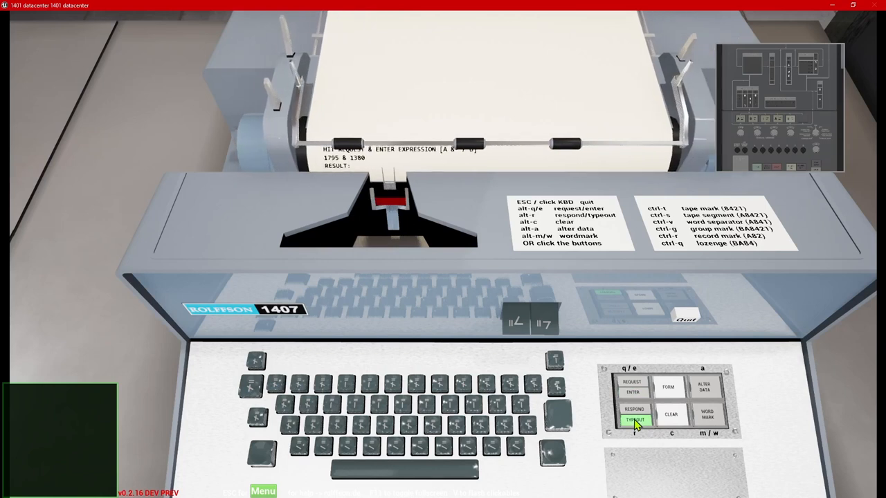
left_click(635, 419)
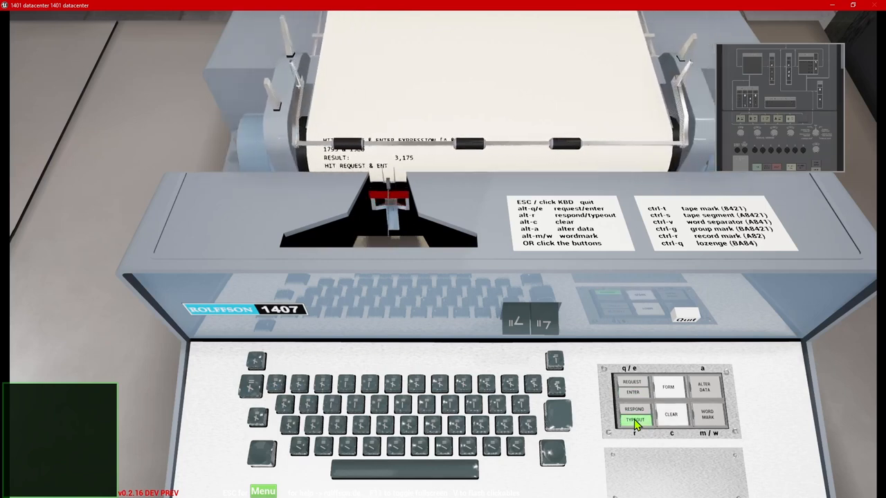
Request a new expression and submit the 12 * 13 multiplication
left_click(635, 418)
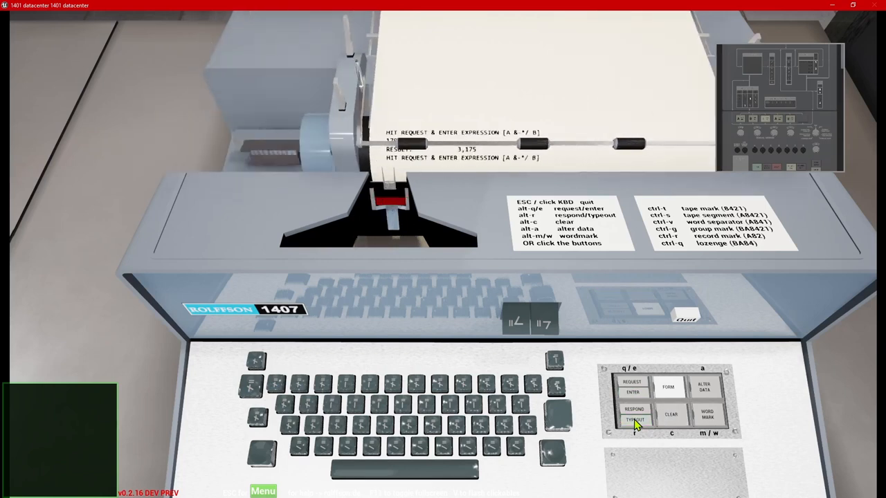
left_click(634, 407)
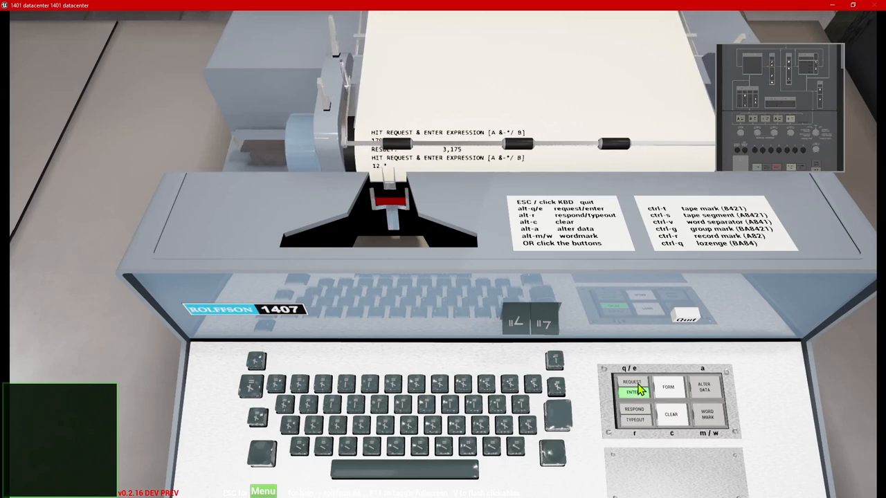
left_click(632, 401)
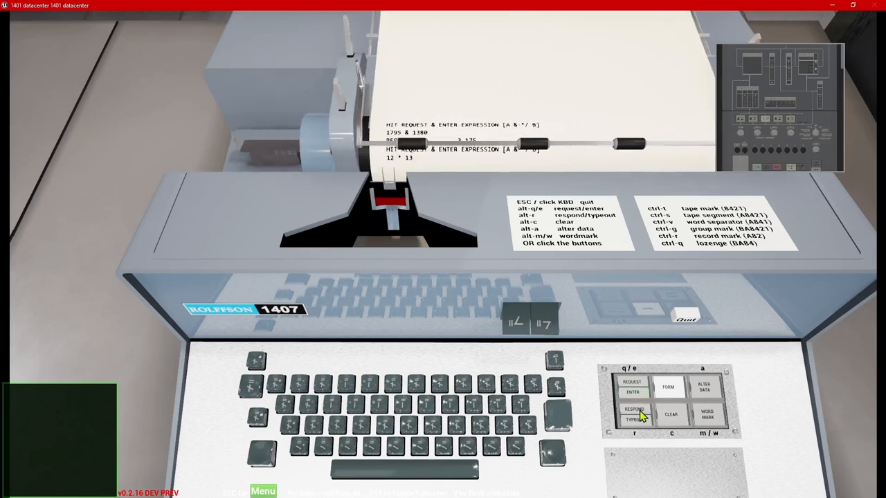
left_click(631, 415)
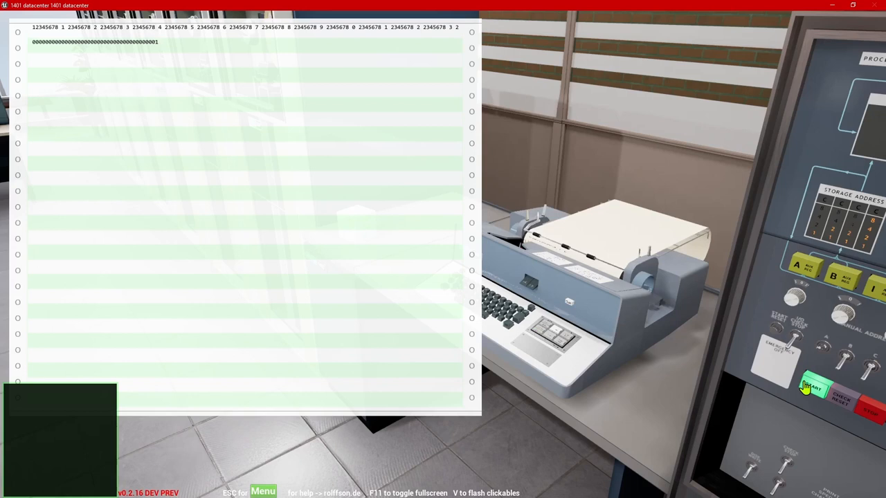
Start the Fibonacci program from the 1401 console so numbers print, then return to the 1407
left_click(810, 387)
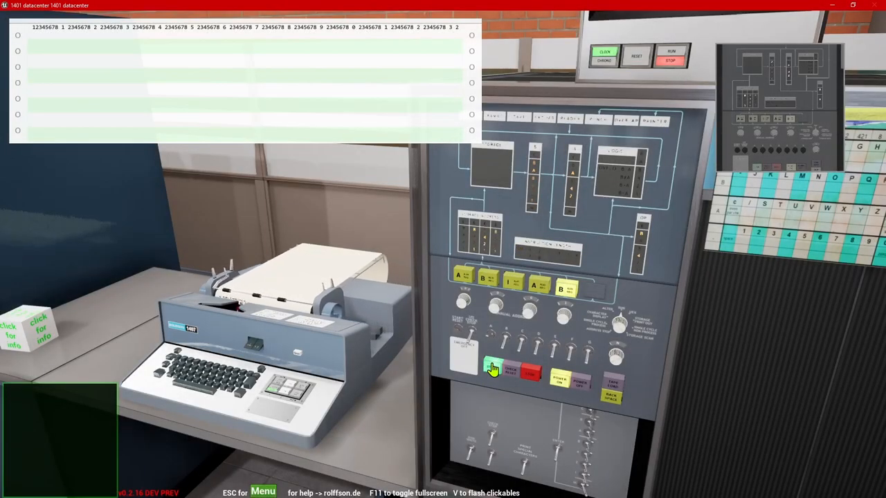
left_click(490, 371)
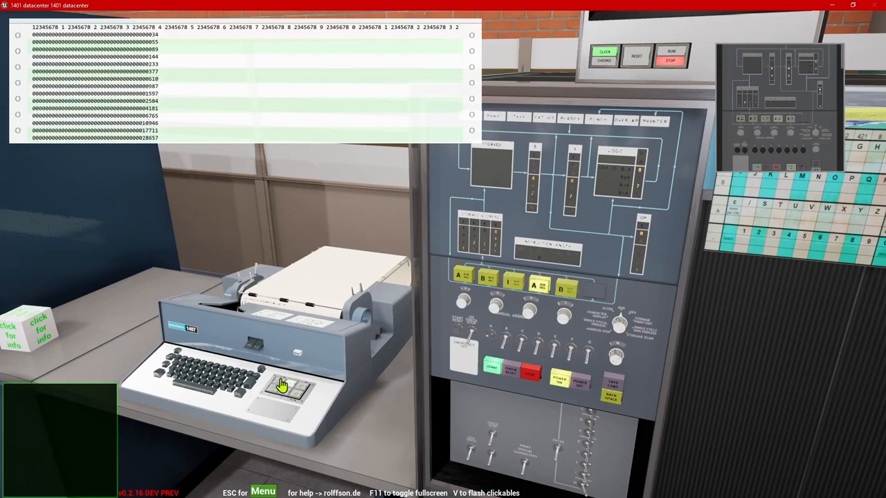
left_click(279, 384)
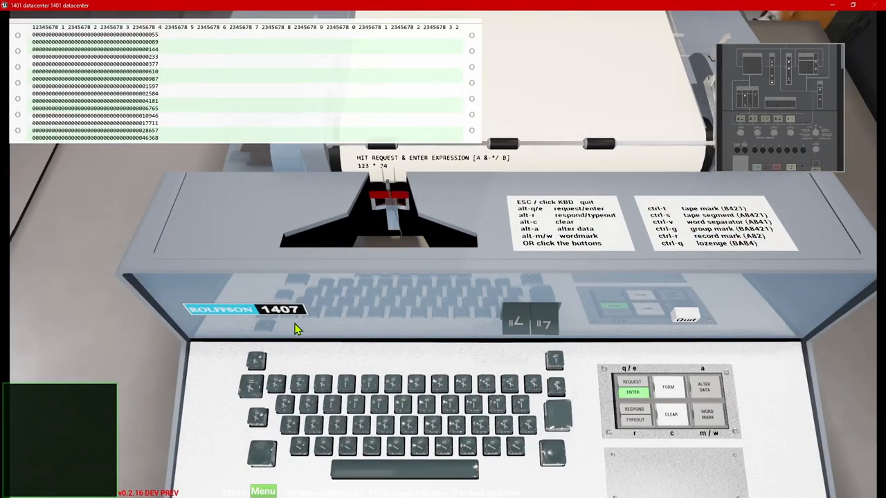
Submit 123 * 24 for the result 2,952, then request and submit 199 / 12
left_click(631, 418)
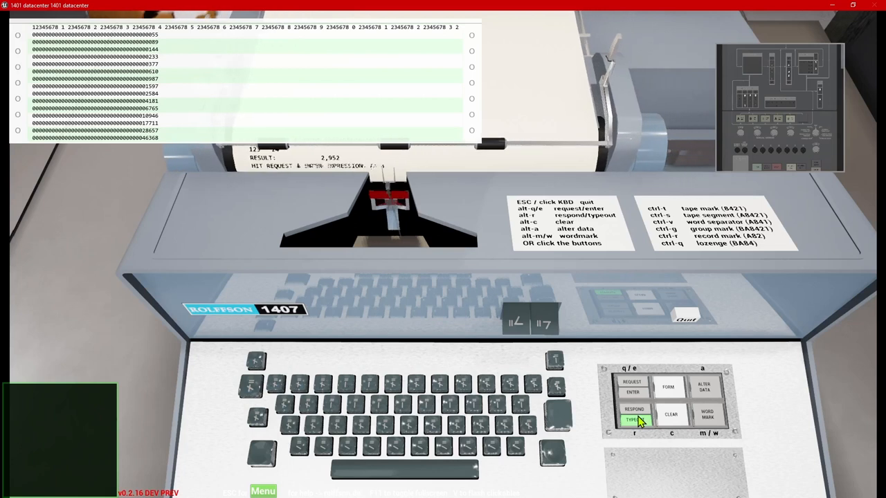
left_click(631, 419)
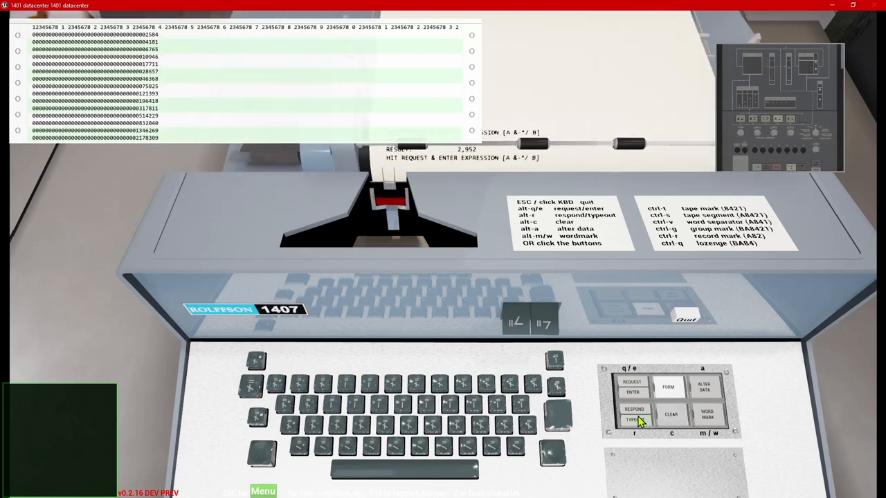
left_click(634, 401)
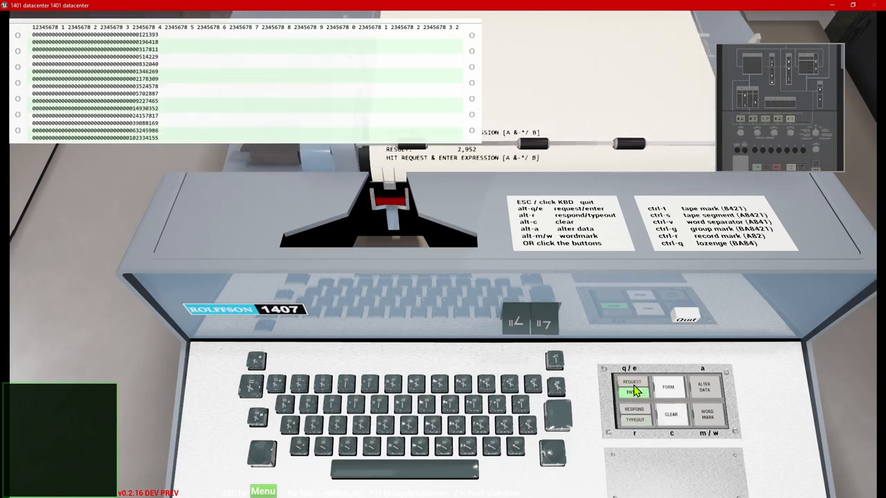
left_click(633, 390)
type("199 / 12")
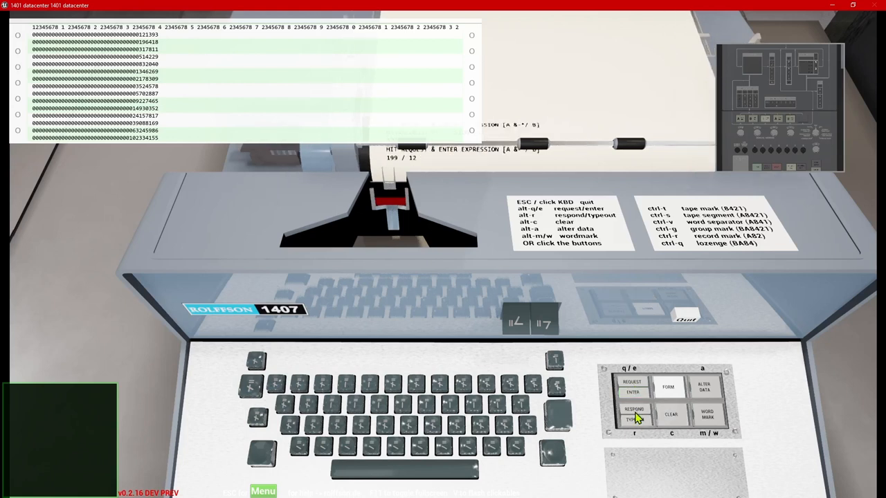
left_click(631, 415)
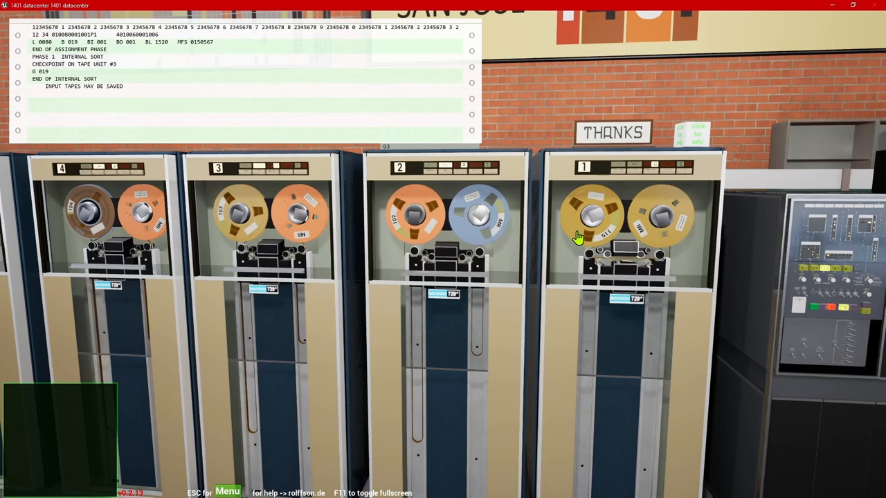
mouse_move(561, 252)
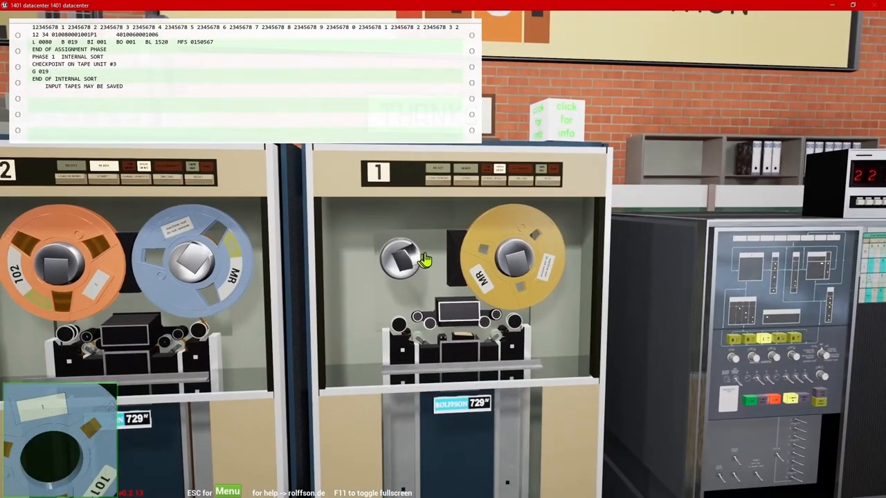
Mount the blue reel 101 on the empty left hub of tape drive 1
left_click(404, 263)
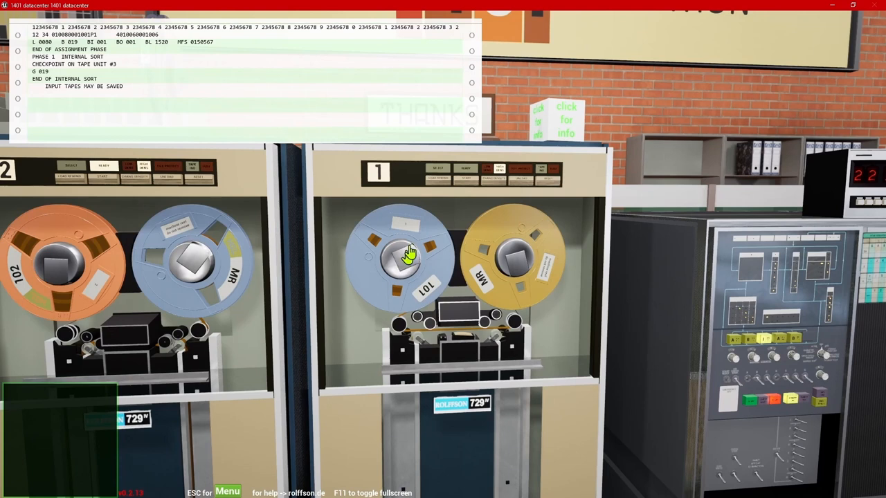